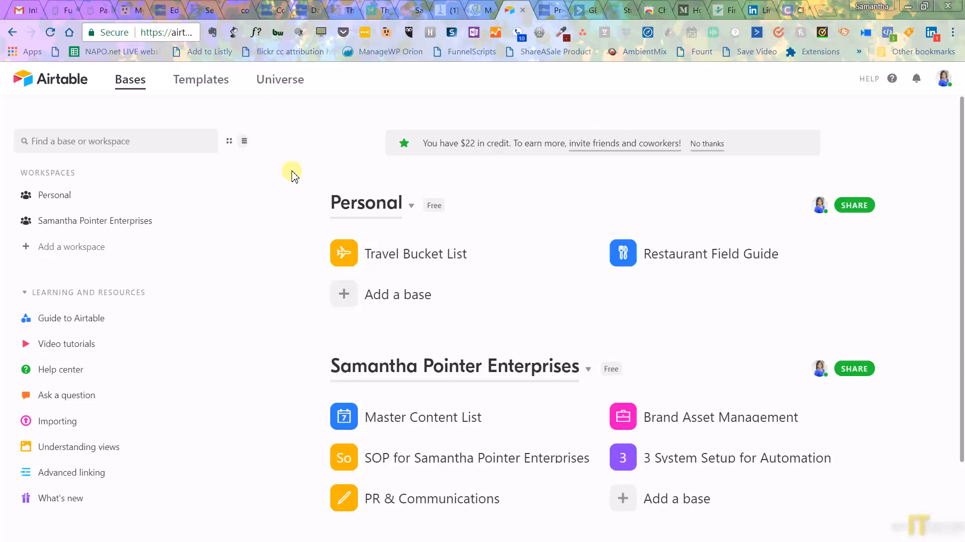
mouse_move(291, 221)
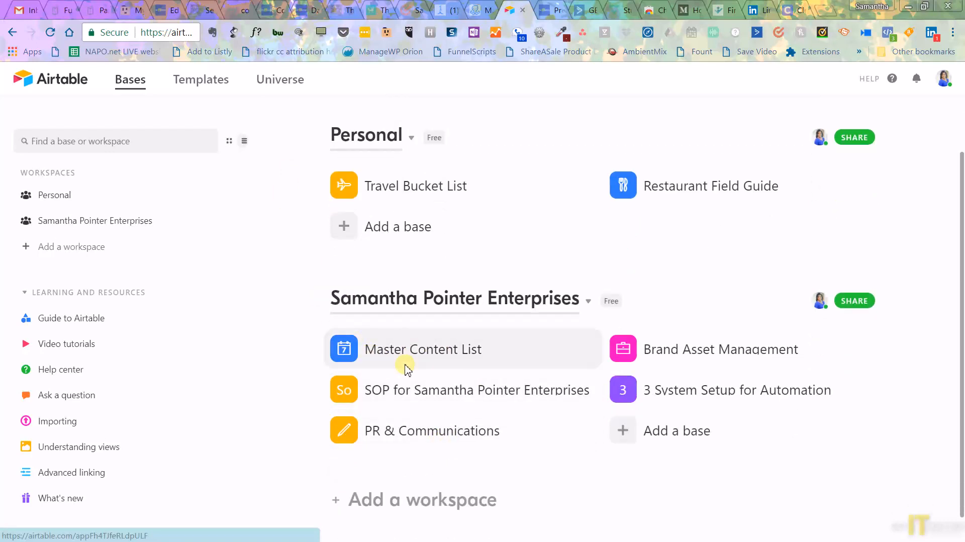
mouse_move(408, 366)
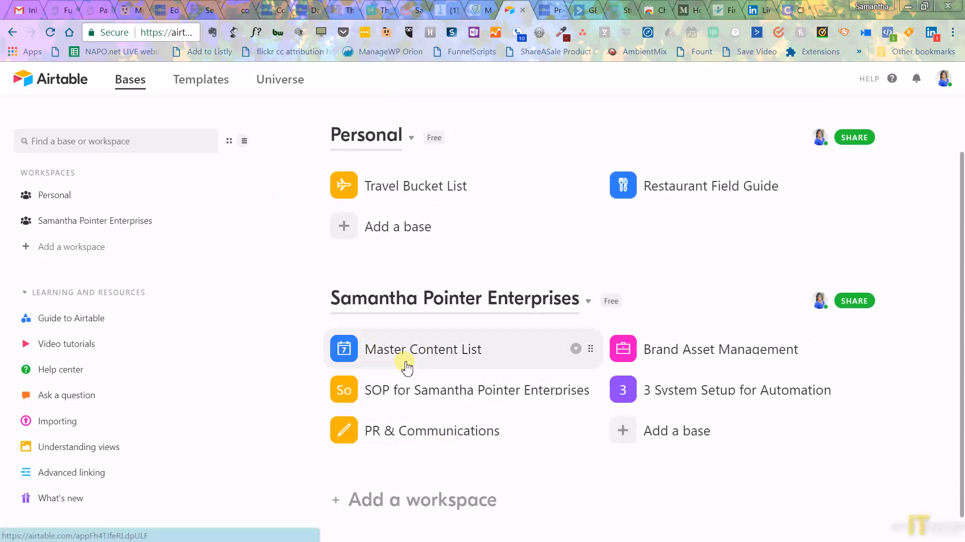
mouse_move(406, 354)
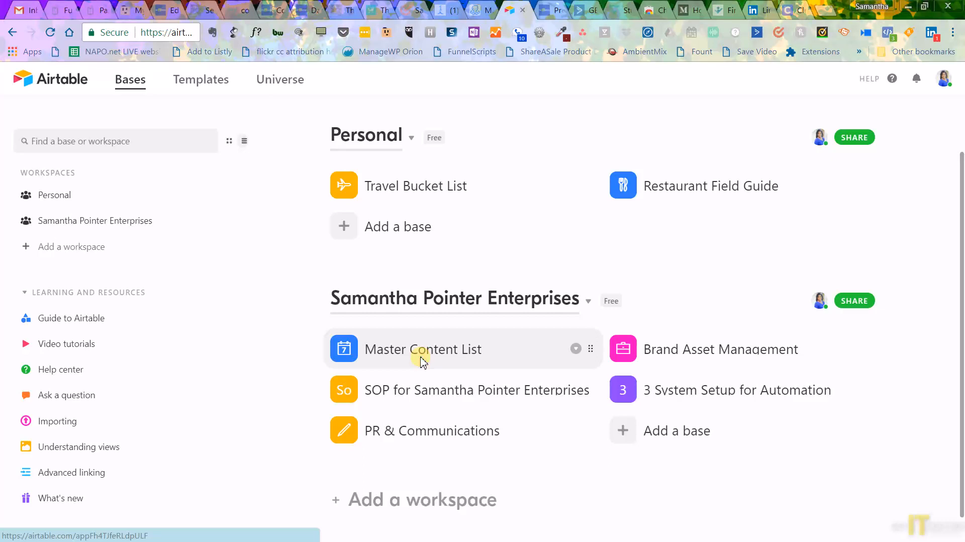
Open the Master Content List base to its Programs table.
left_click(423, 349)
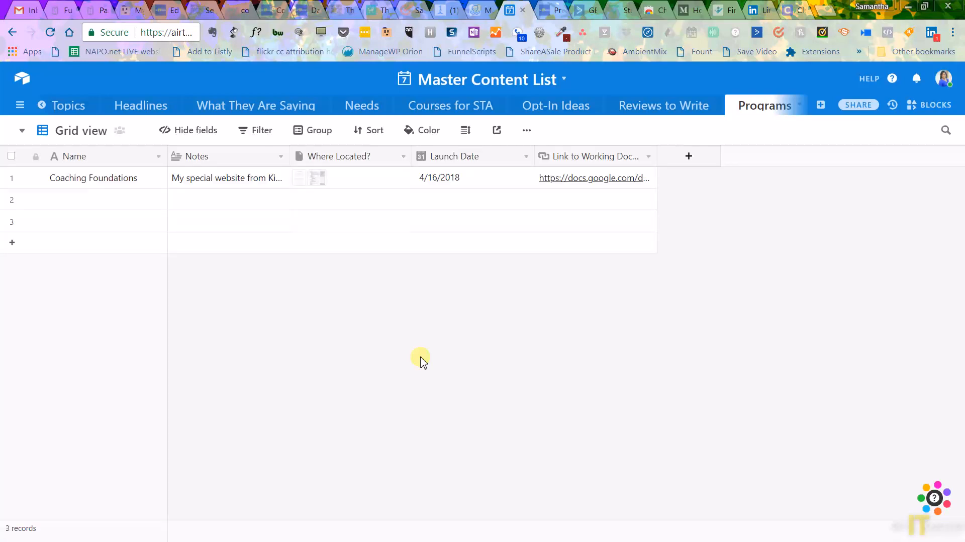
mouse_move(820, 117)
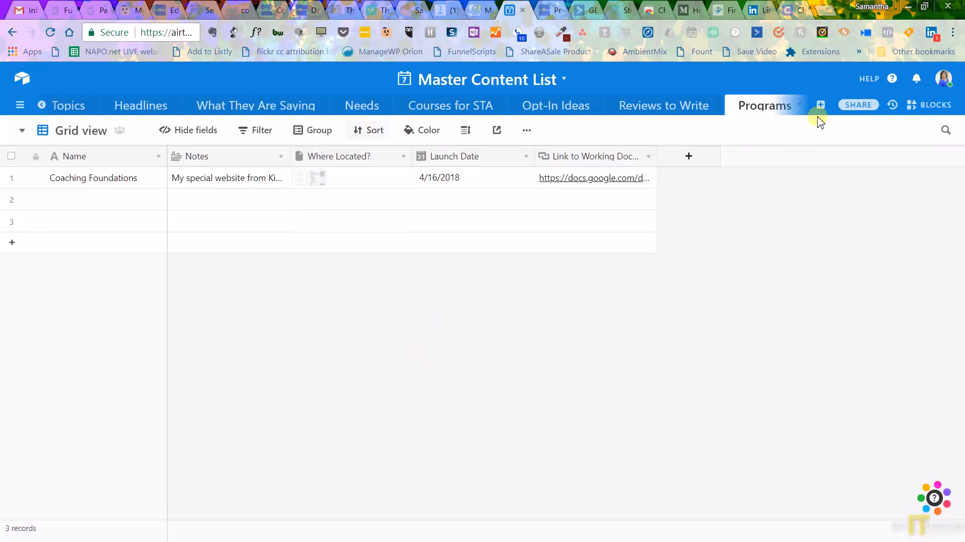
mouse_move(97, 178)
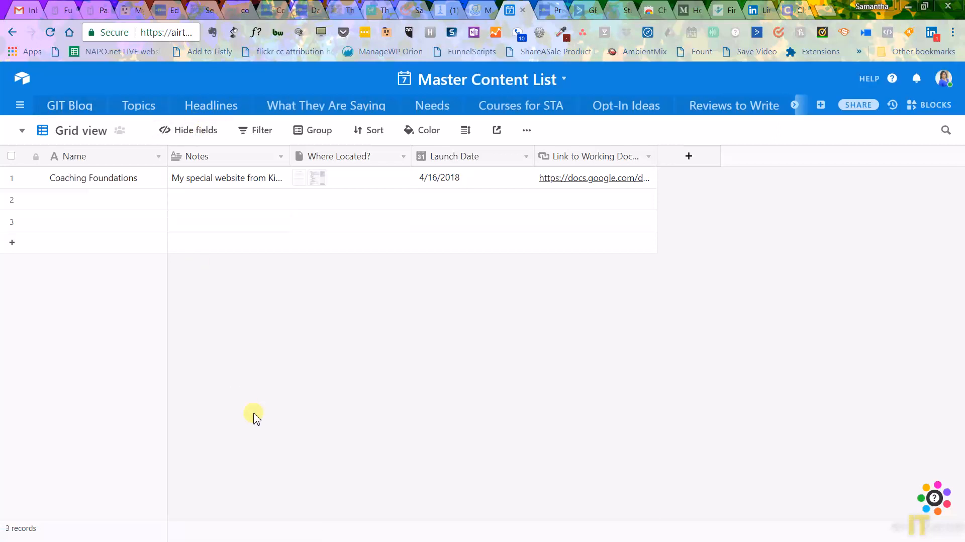
mouse_move(243, 413)
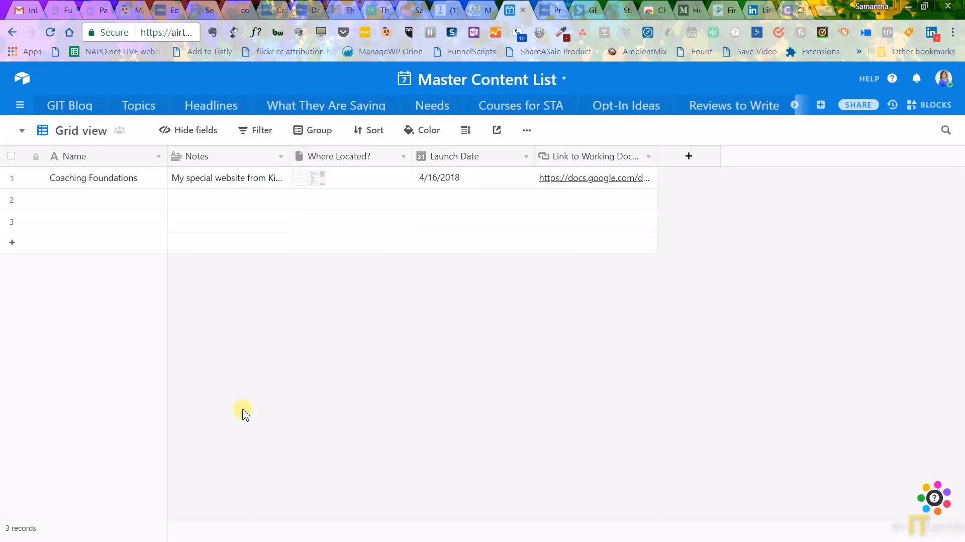
mouse_move(220, 405)
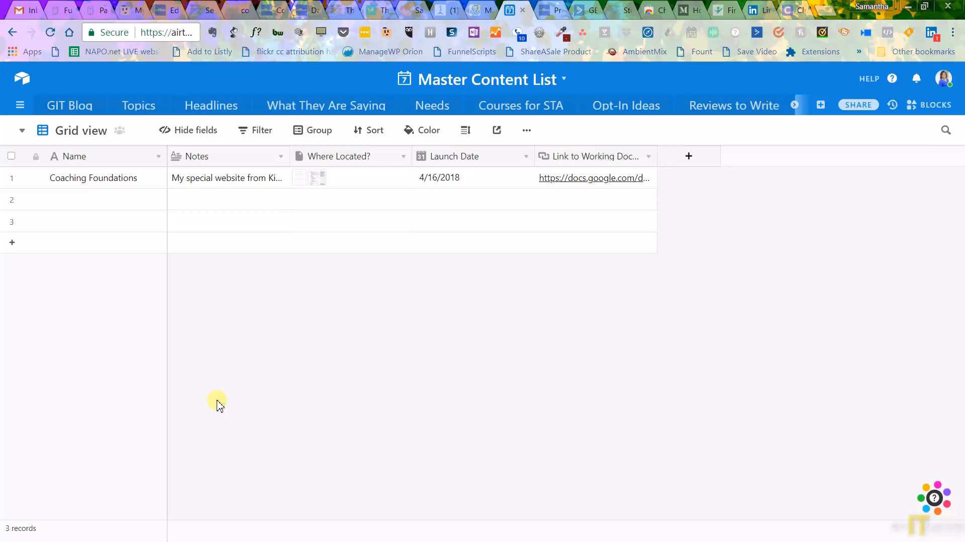
mouse_move(139, 105)
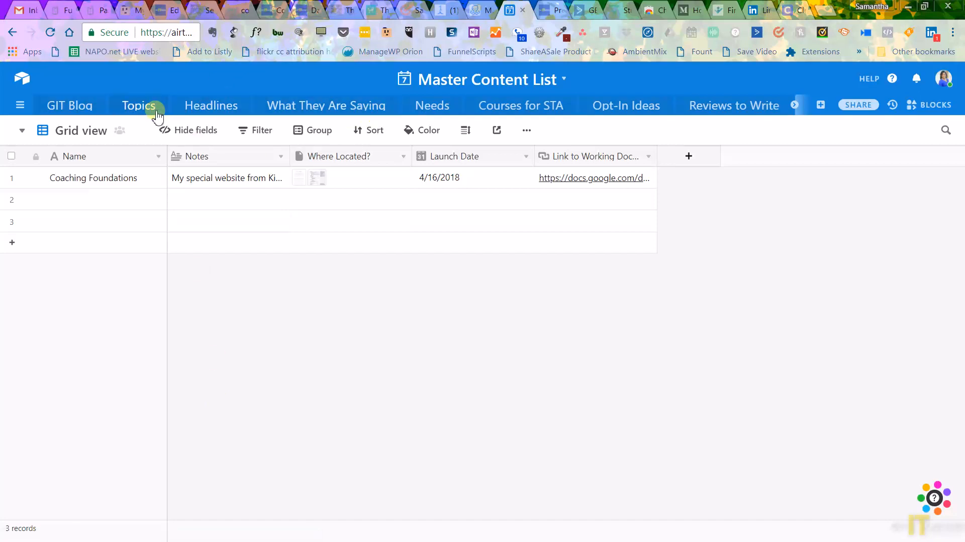
mouse_move(110, 120)
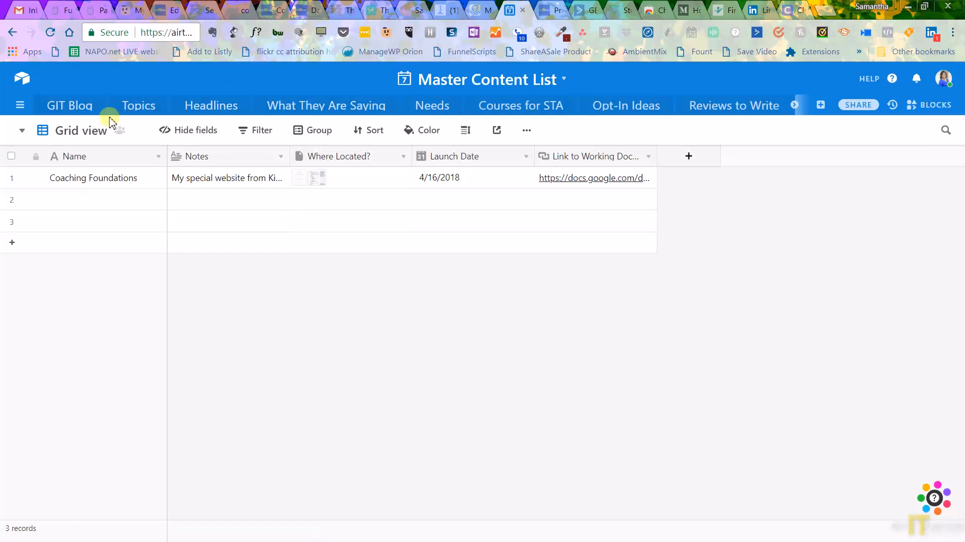
mouse_move(149, 131)
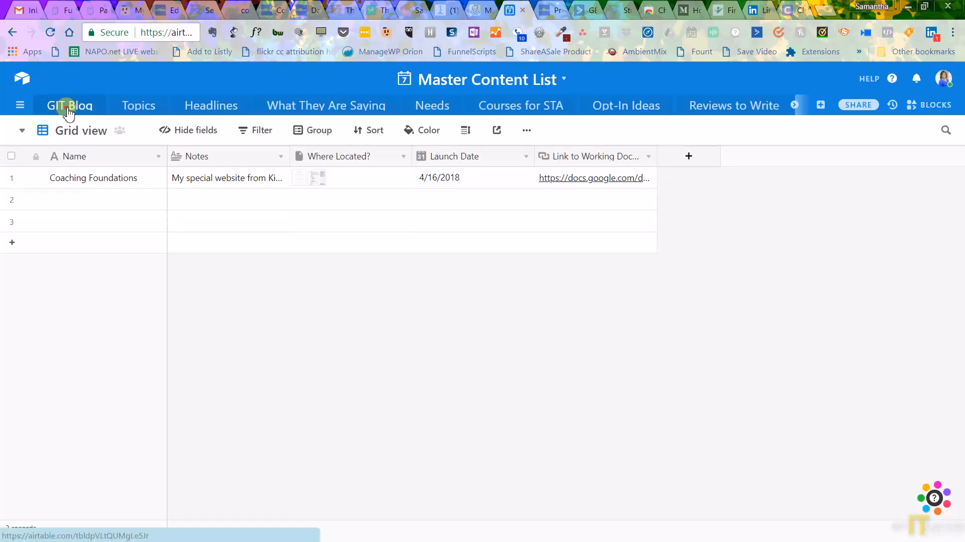
left_click(69, 105)
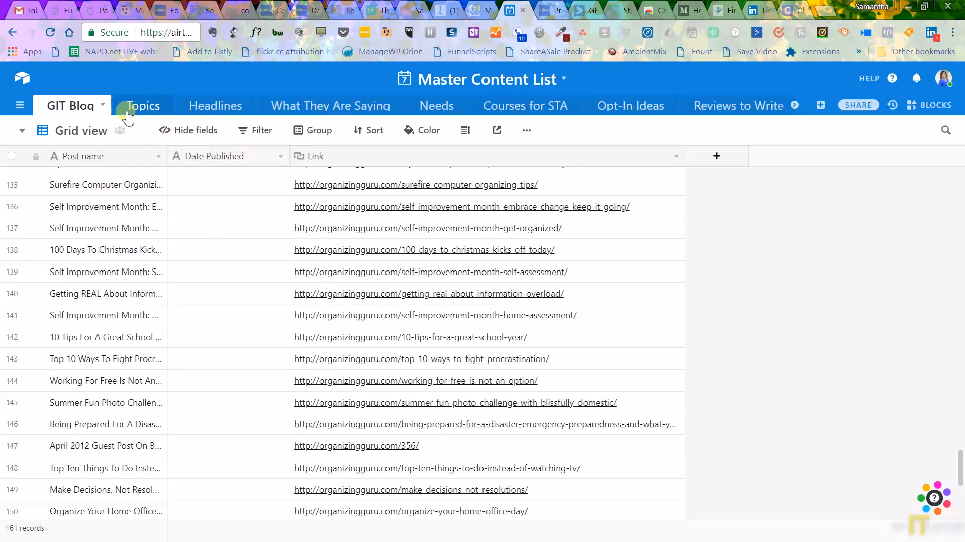
left_click(141, 105)
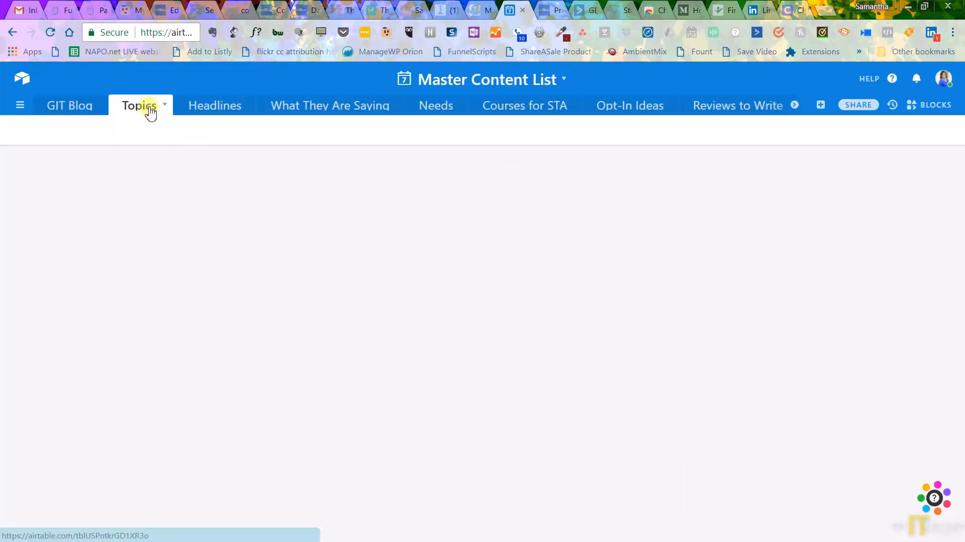
left_click(140, 105)
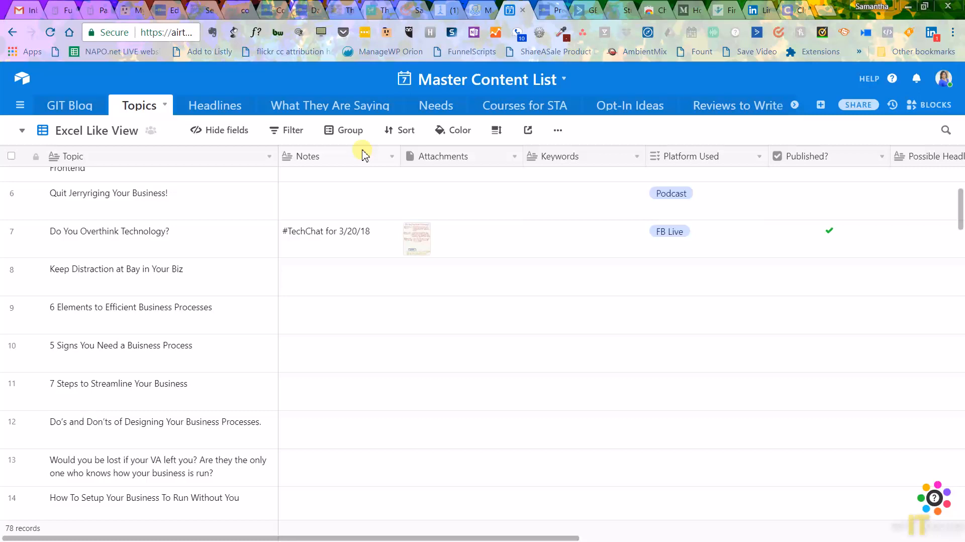
mouse_move(552, 172)
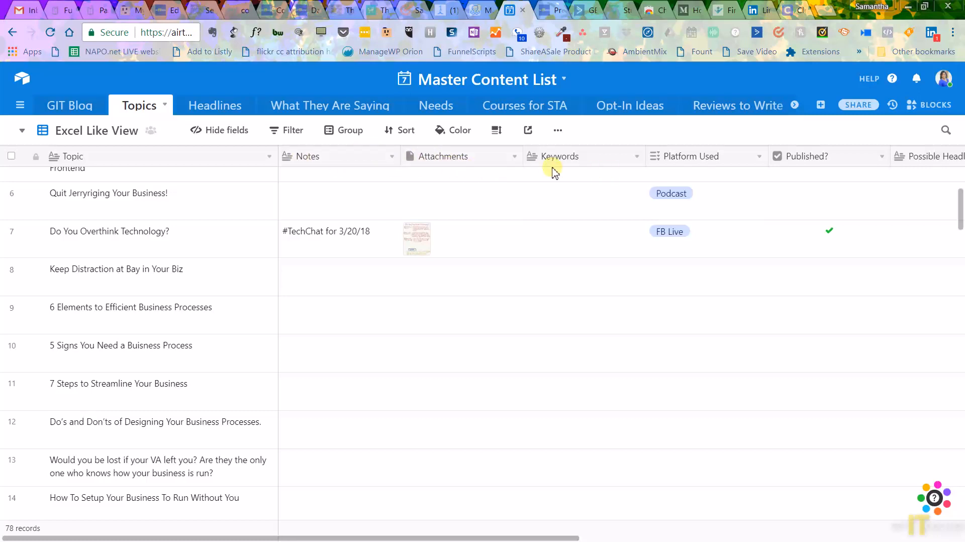
mouse_move(215, 105)
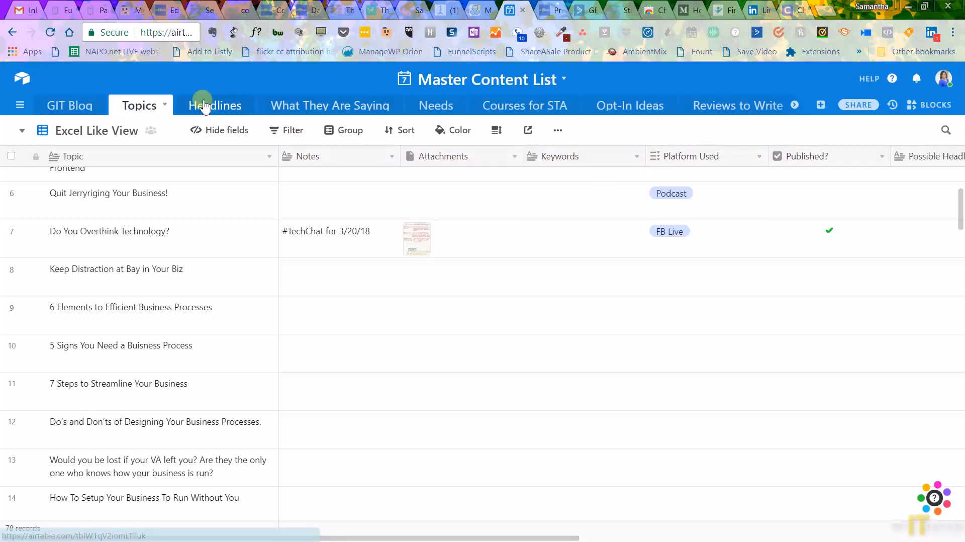
left_click(213, 104)
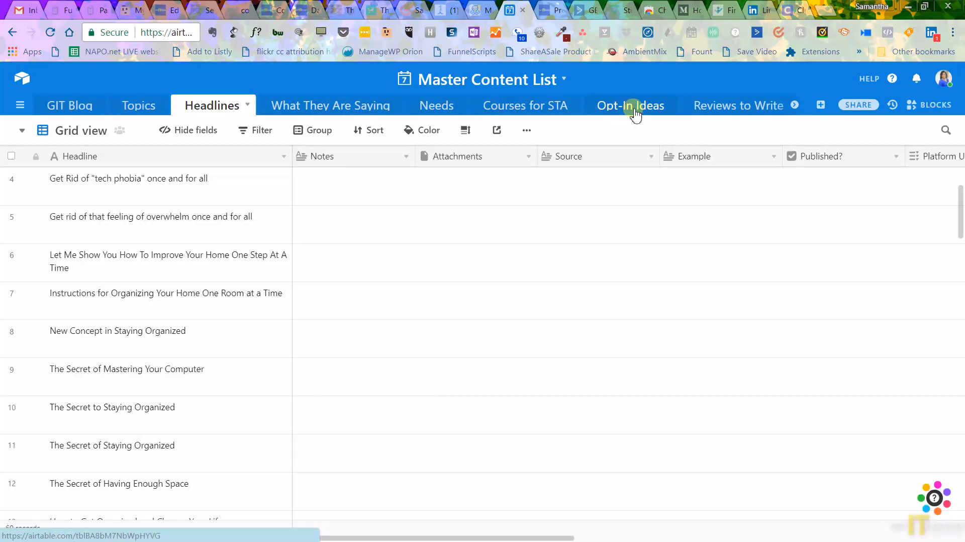
left_click(629, 105)
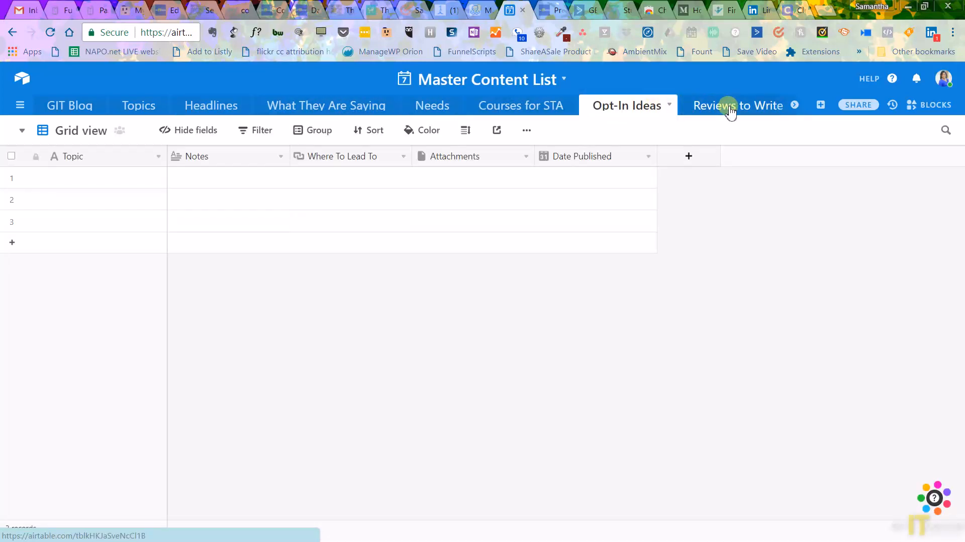
left_click(738, 104)
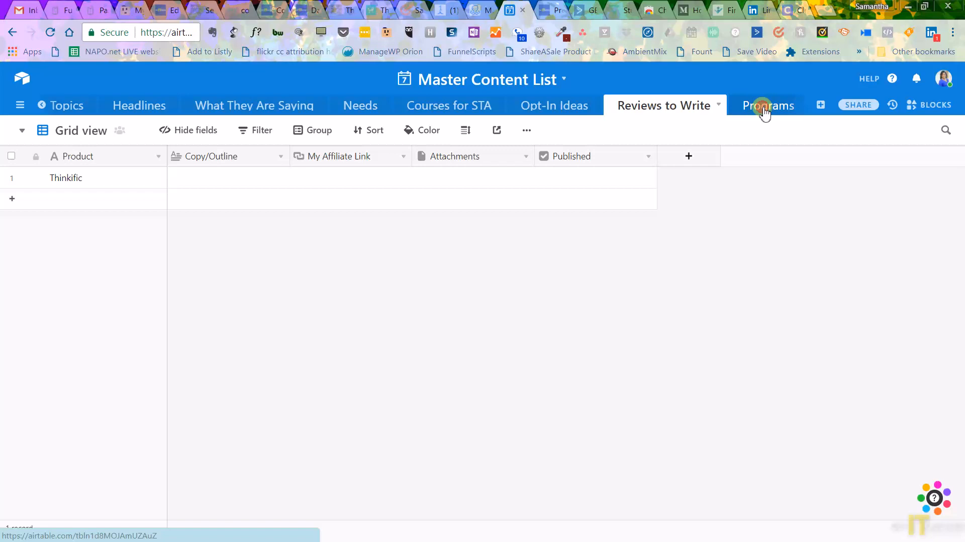
left_click(766, 105)
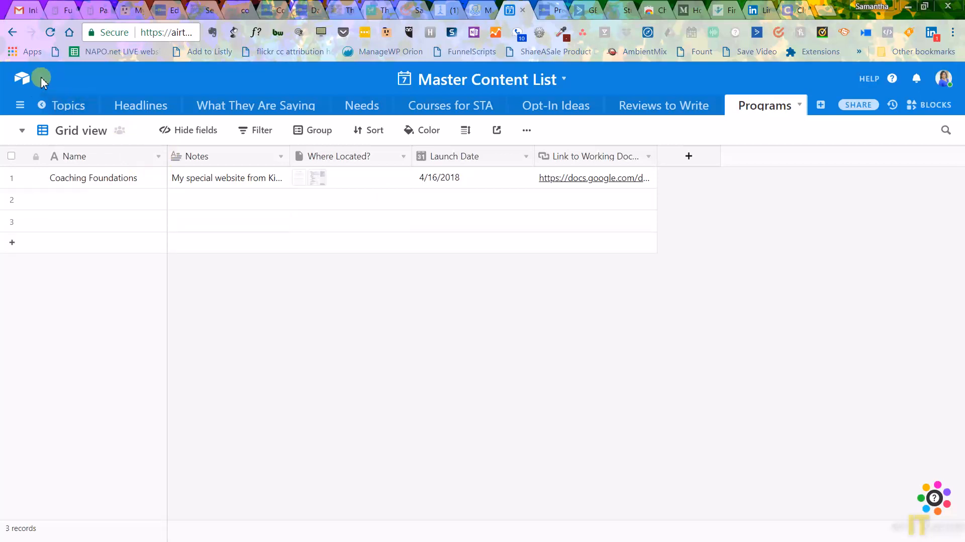
Go home and open the Brand Asset Management base's Bit.ly Links table.
left_click(54, 79)
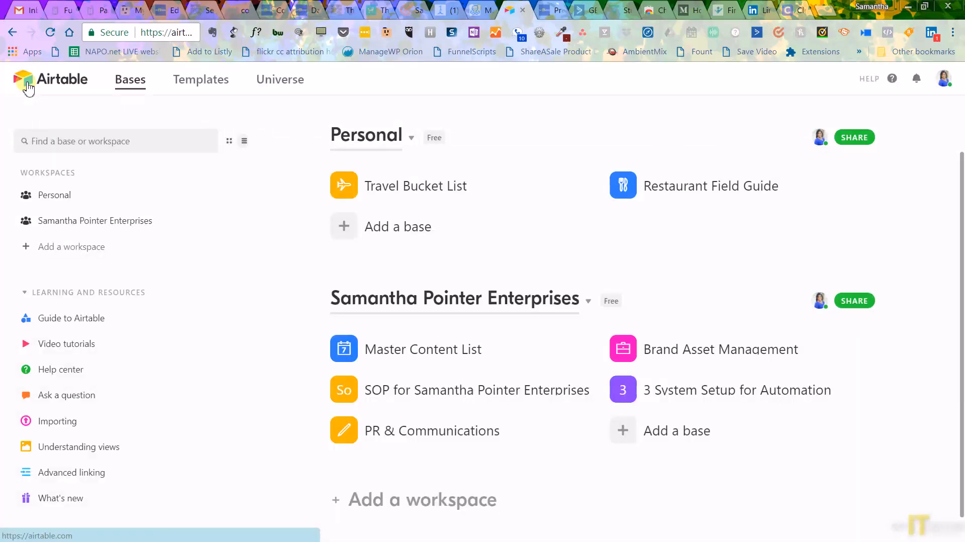
mouse_move(681, 361)
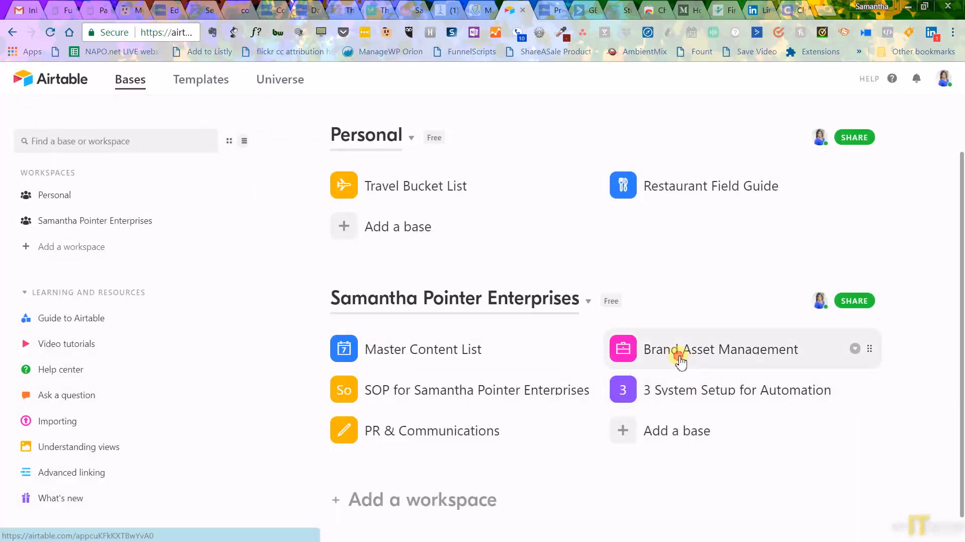
left_click(721, 349)
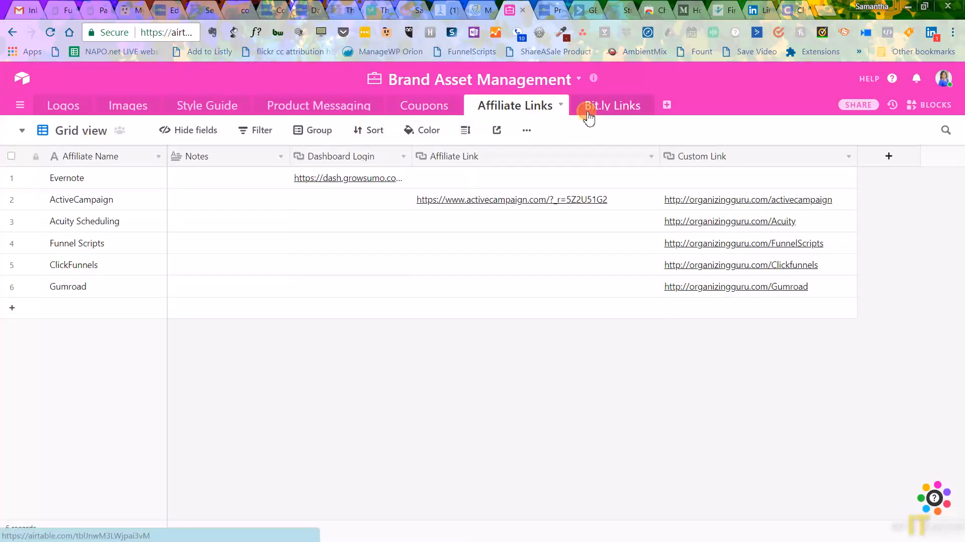
left_click(611, 105)
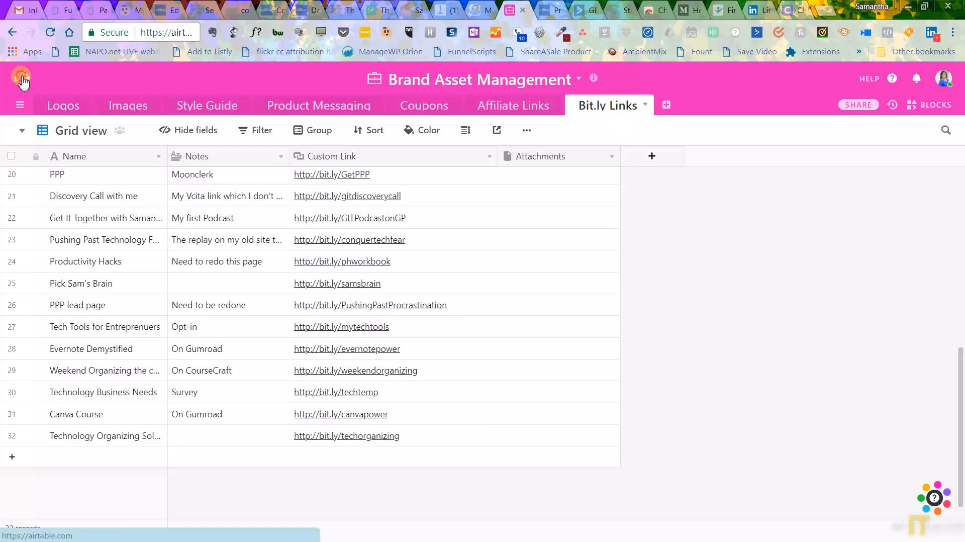
Browse the Market Research Sources table, then reopen Master Content List.
left_click(20, 79)
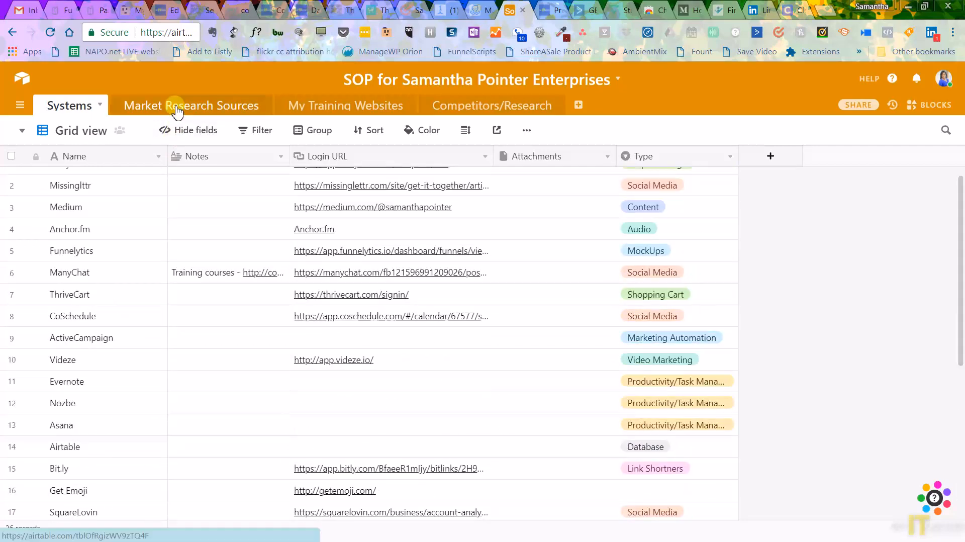
left_click(191, 105)
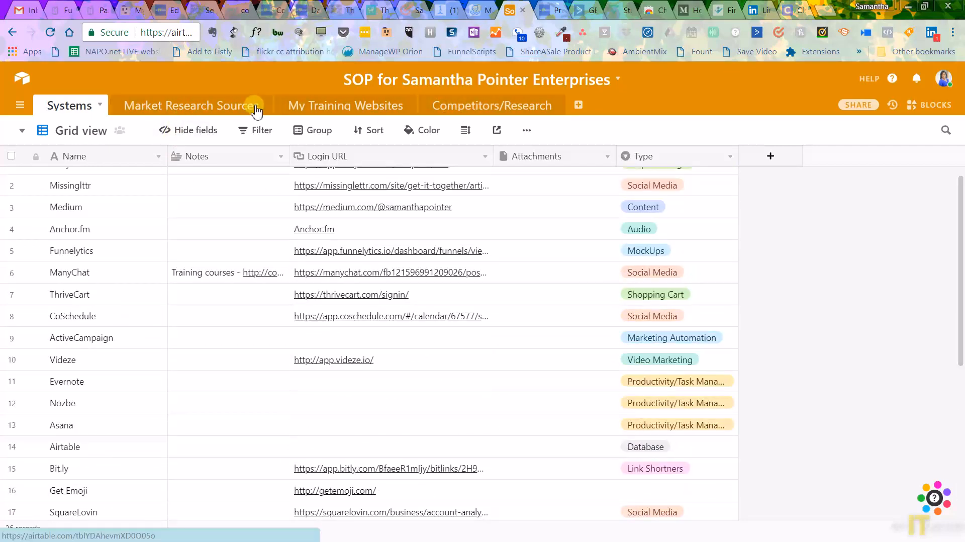
mouse_move(24, 83)
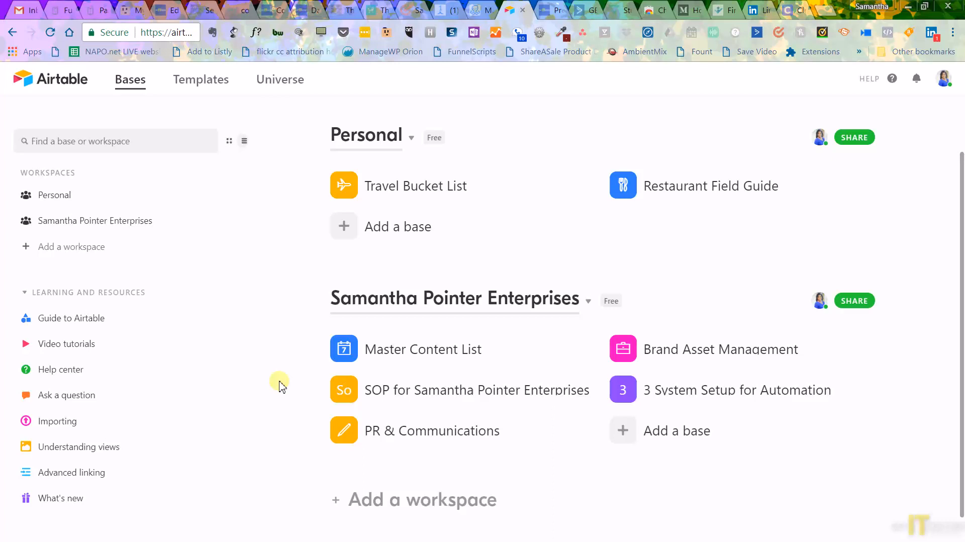
mouse_move(384, 357)
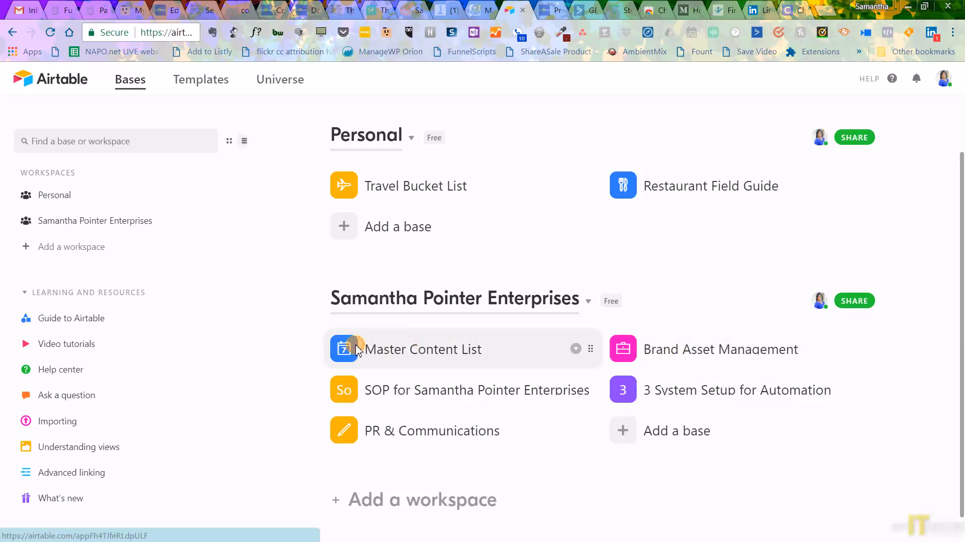
left_click(422, 349)
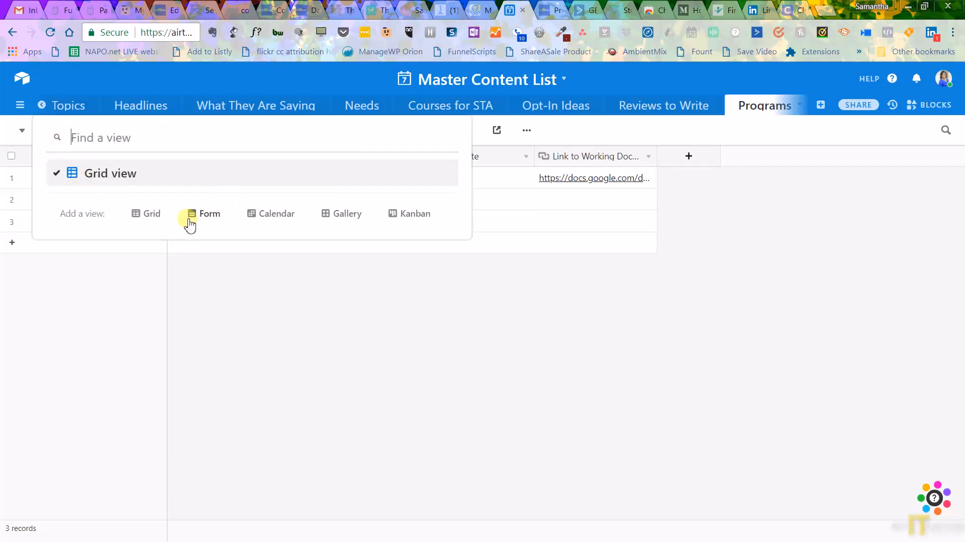
mouse_move(187, 224)
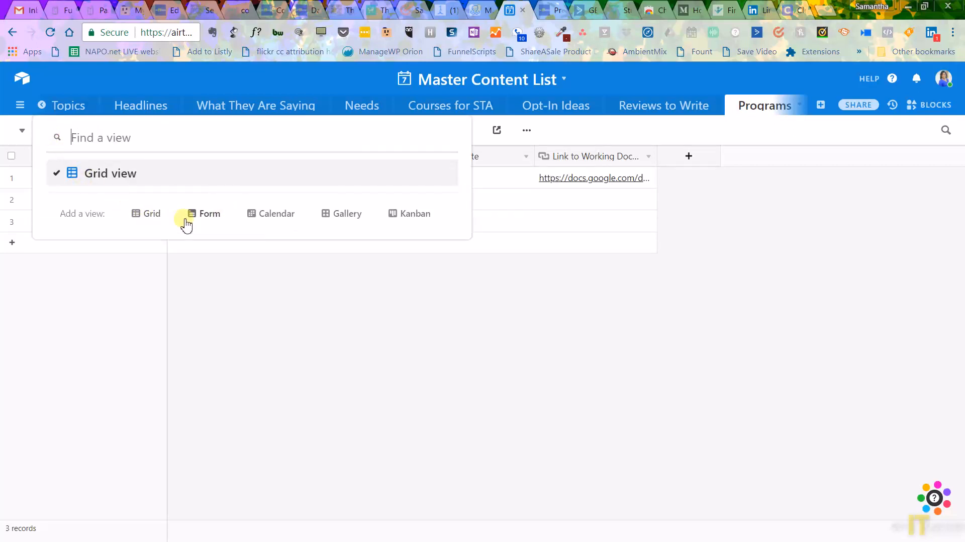
mouse_move(210, 213)
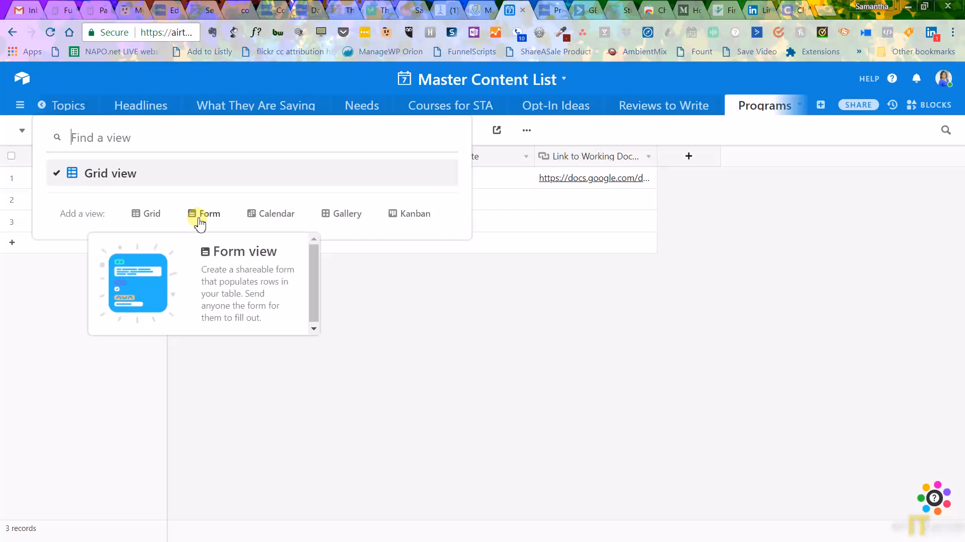
mouse_move(276, 213)
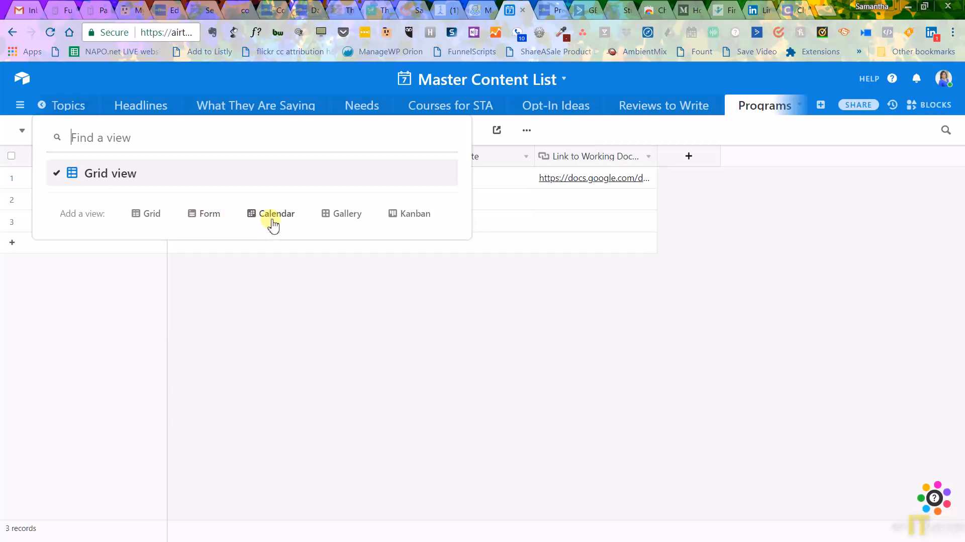
mouse_move(277, 213)
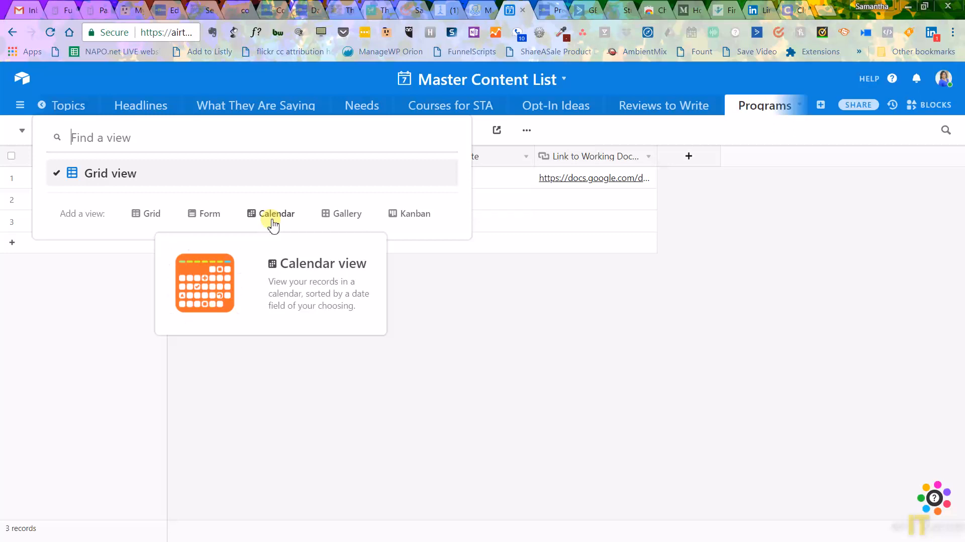
mouse_move(279, 223)
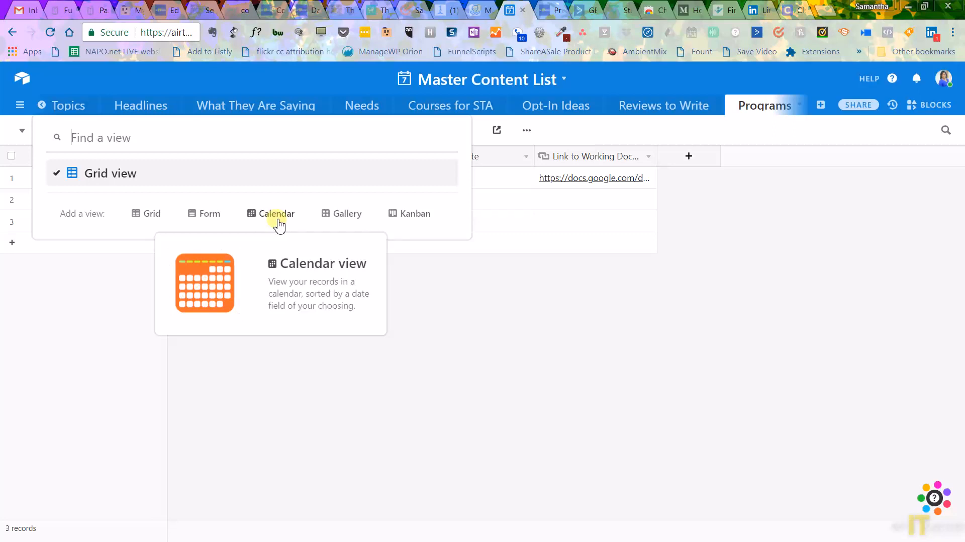
mouse_move(347, 213)
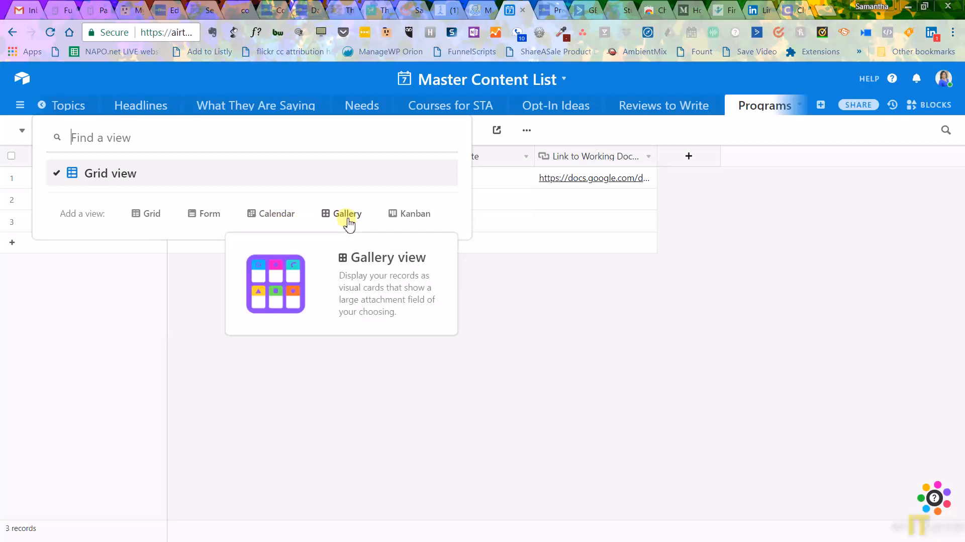
mouse_move(408, 217)
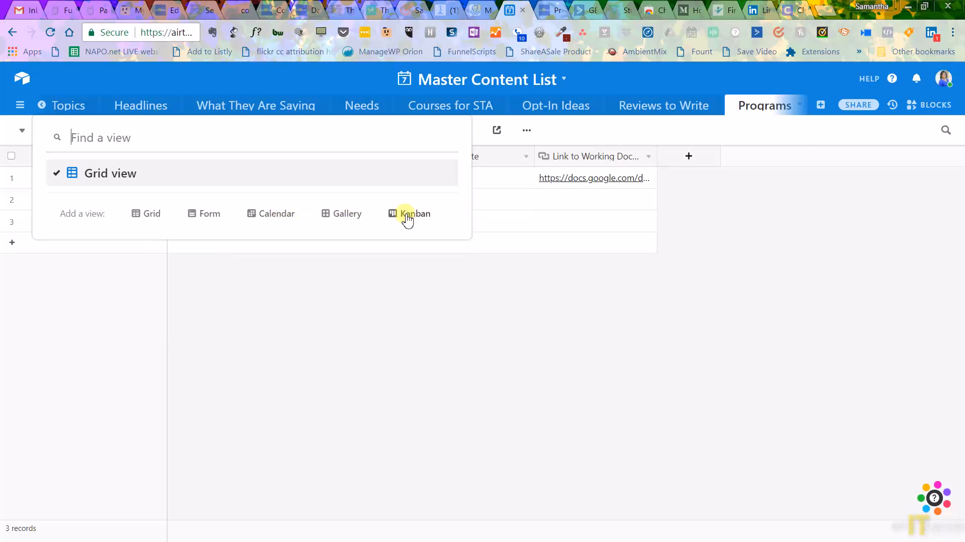
mouse_move(414, 214)
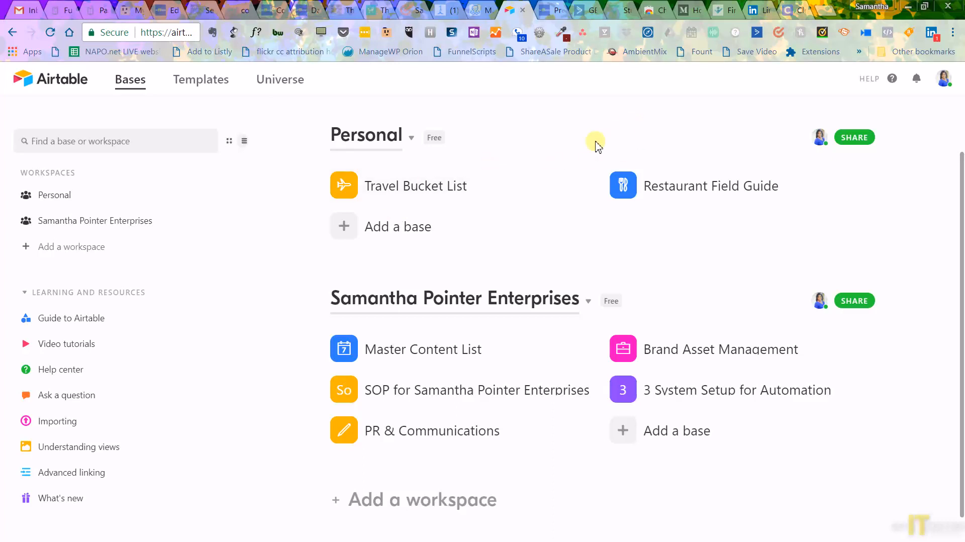
mouse_move(586, 172)
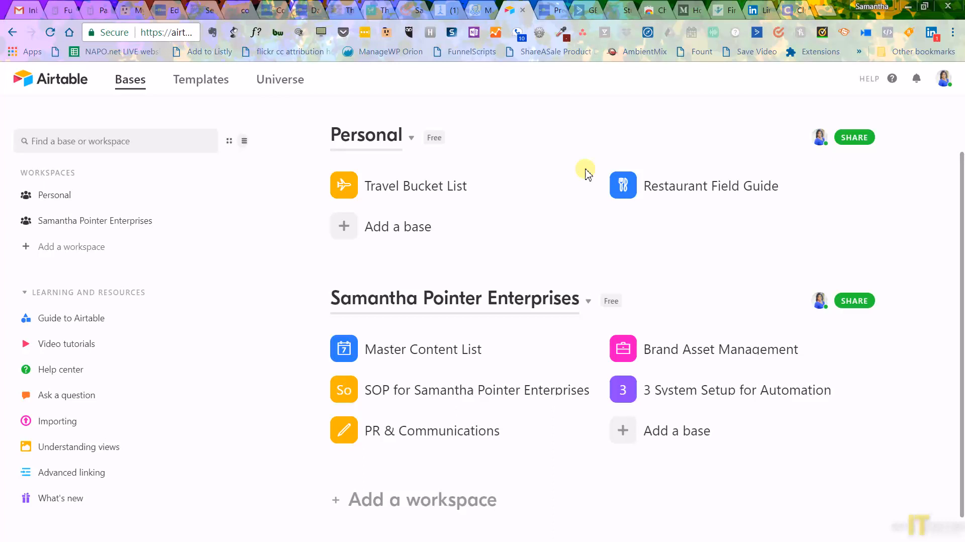
mouse_move(251, 129)
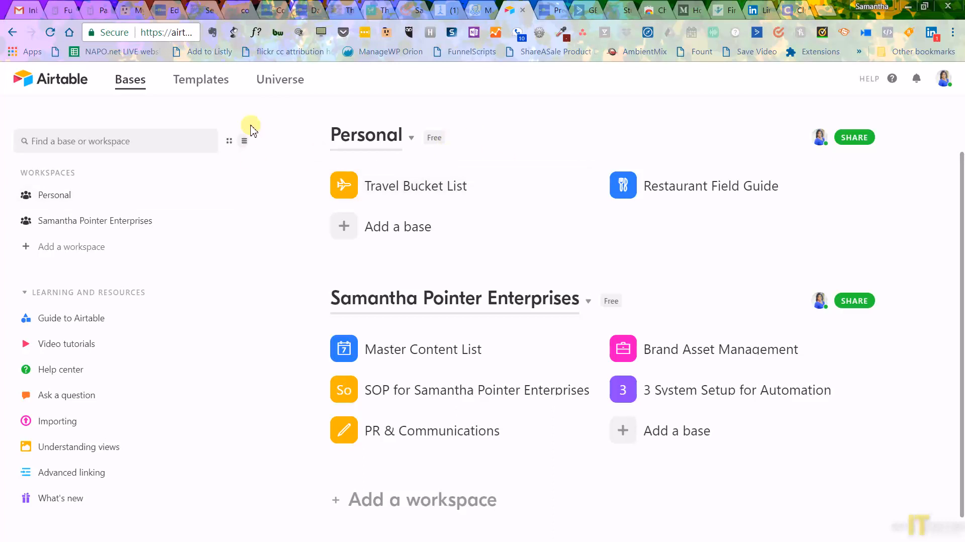
Open the Templates gallery of starter templates.
left_click(200, 79)
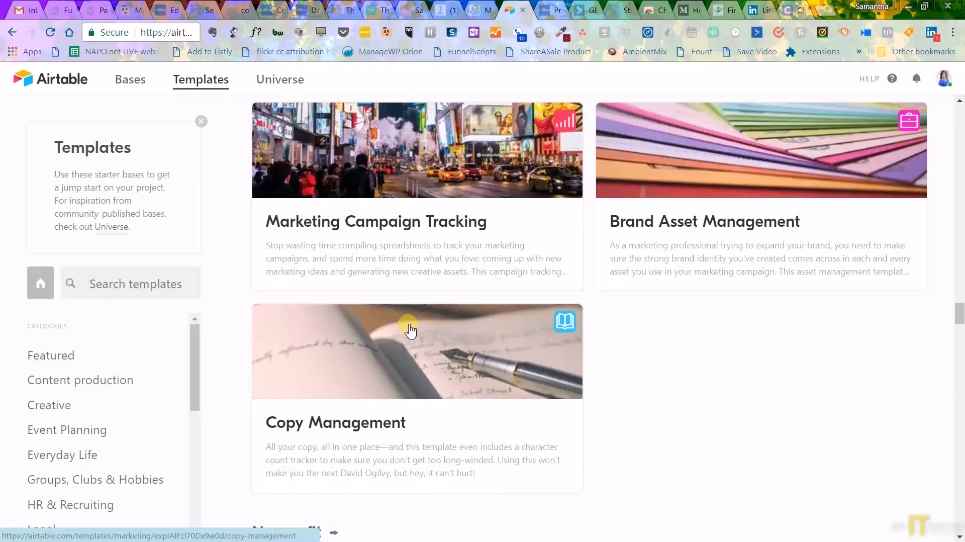
Scroll the templates past Nonprofit and PR & Communications to Product, design, and UX.
scroll("down", 3)
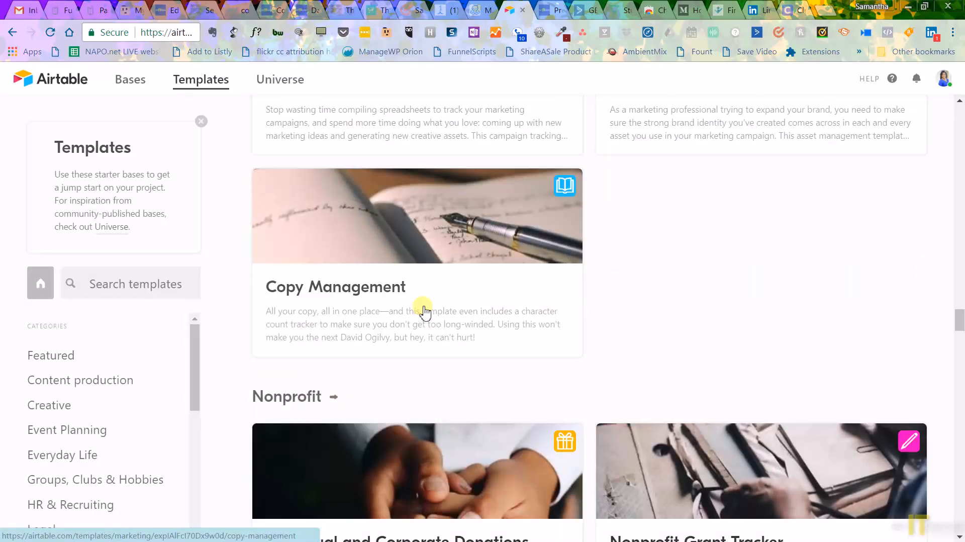
scroll("down", 3)
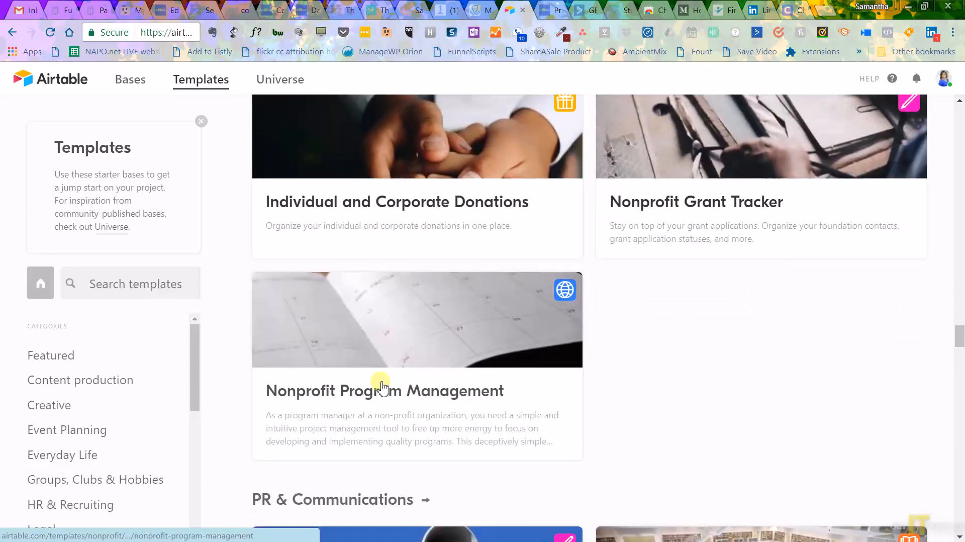
scroll("down", 3)
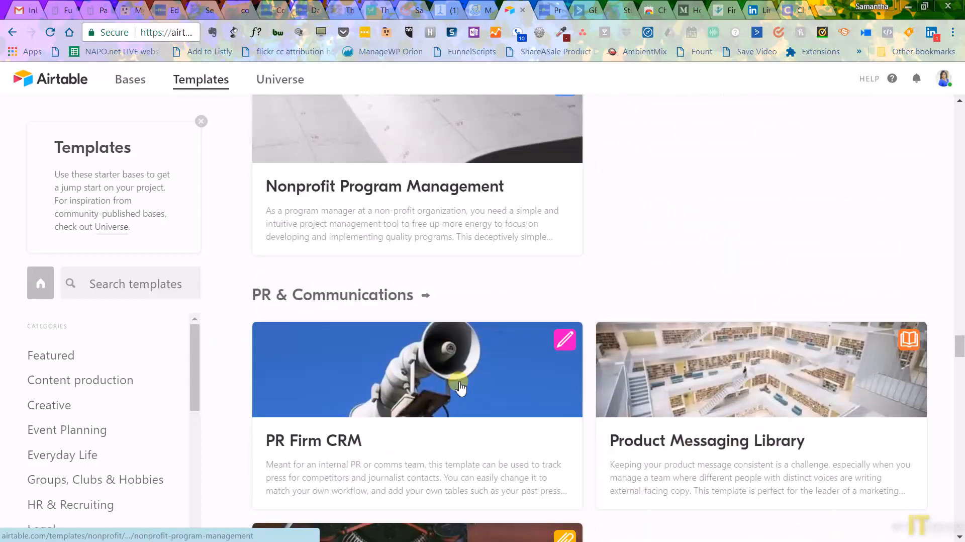
scroll("down", 3)
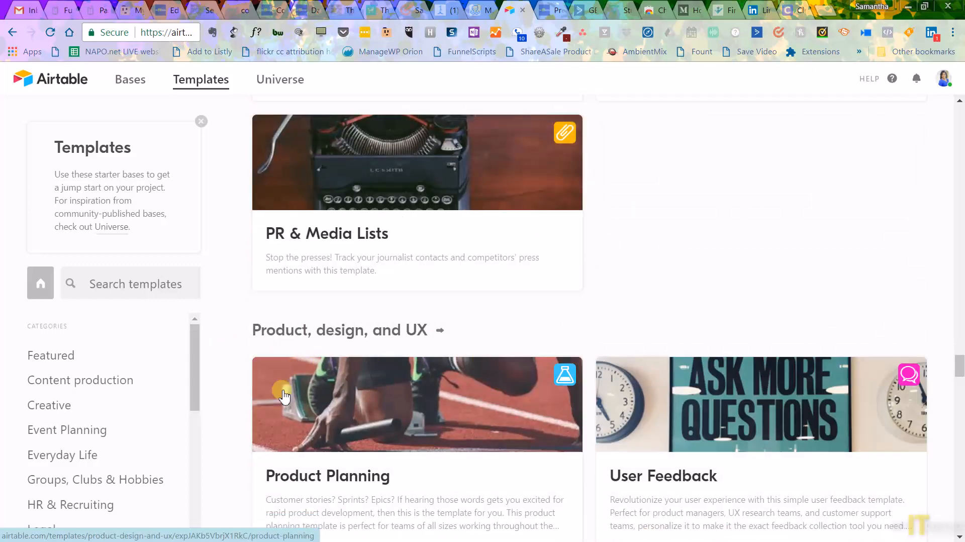
scroll("down", 3)
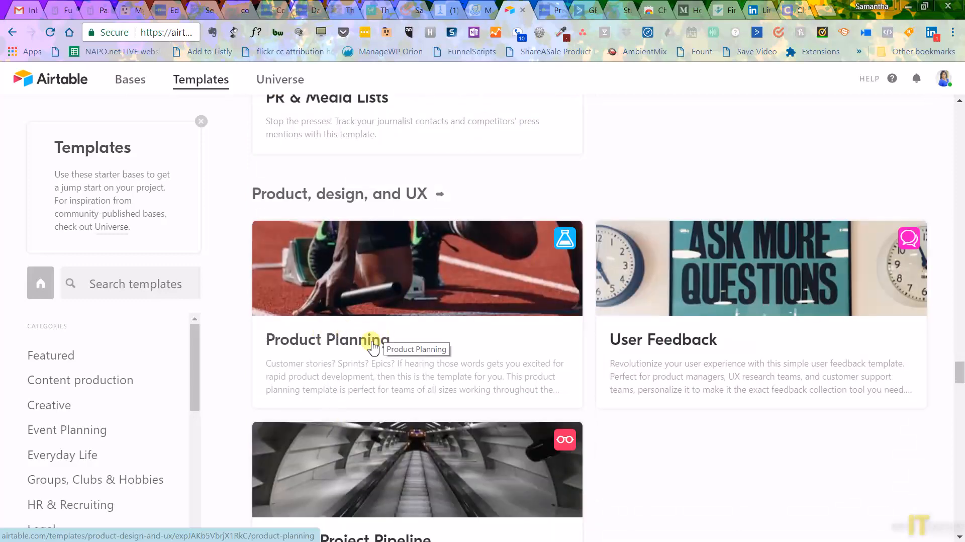
Open Product Planning and scroll through its description and sample Stories table.
left_click(328, 339)
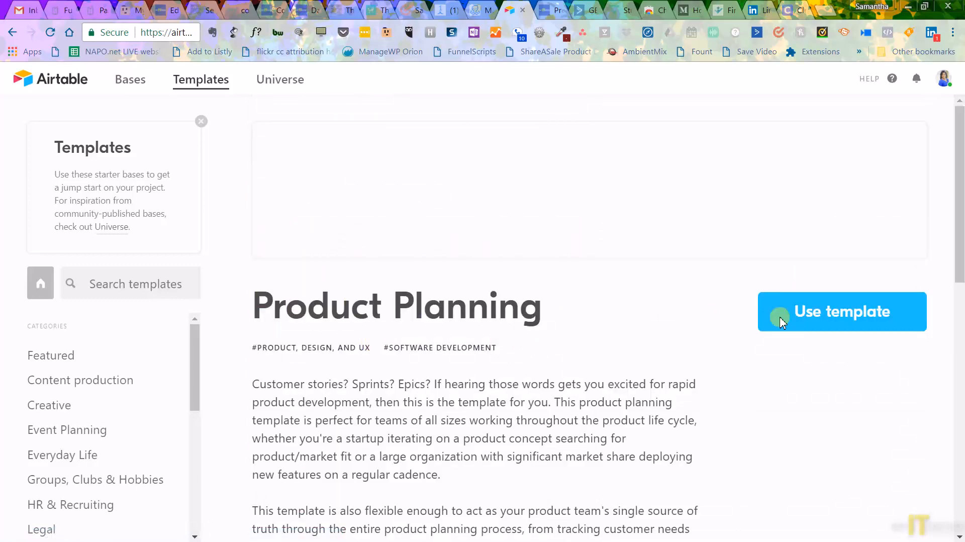
scroll("down", 3)
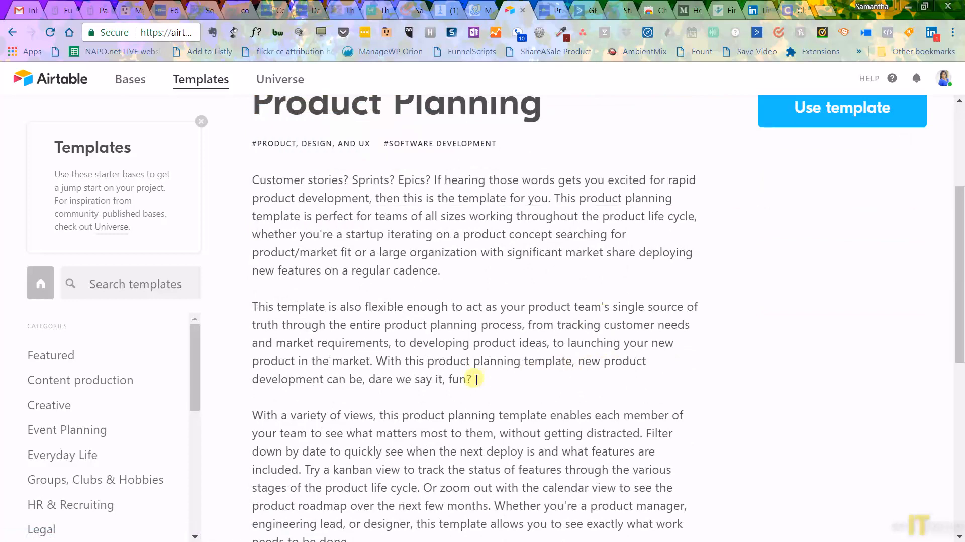
scroll("down", 3)
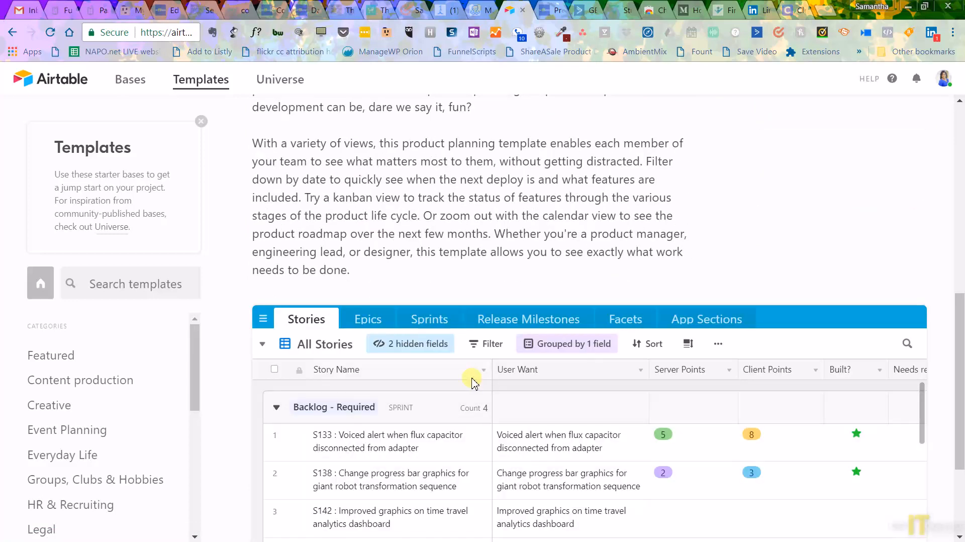
scroll("down", 3)
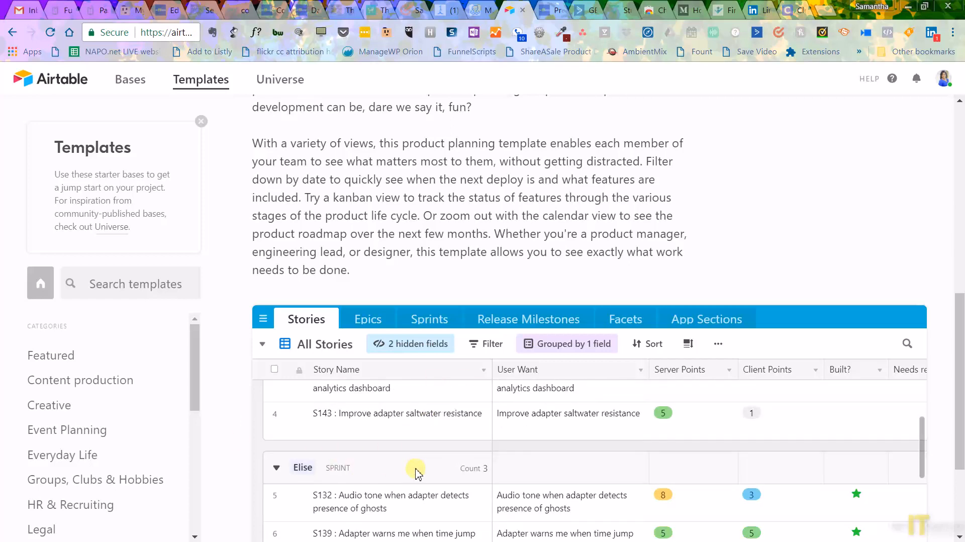
scroll("down", 3)
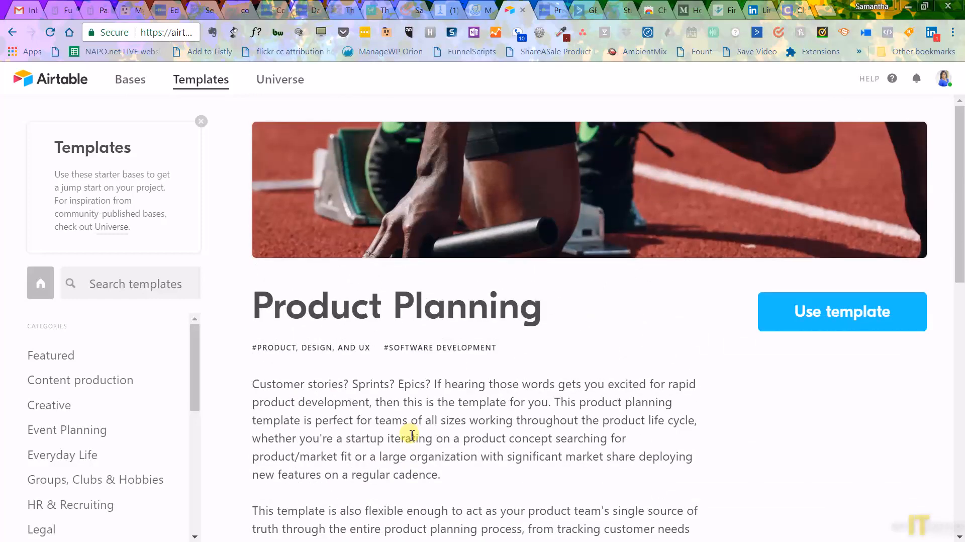
mouse_move(130, 79)
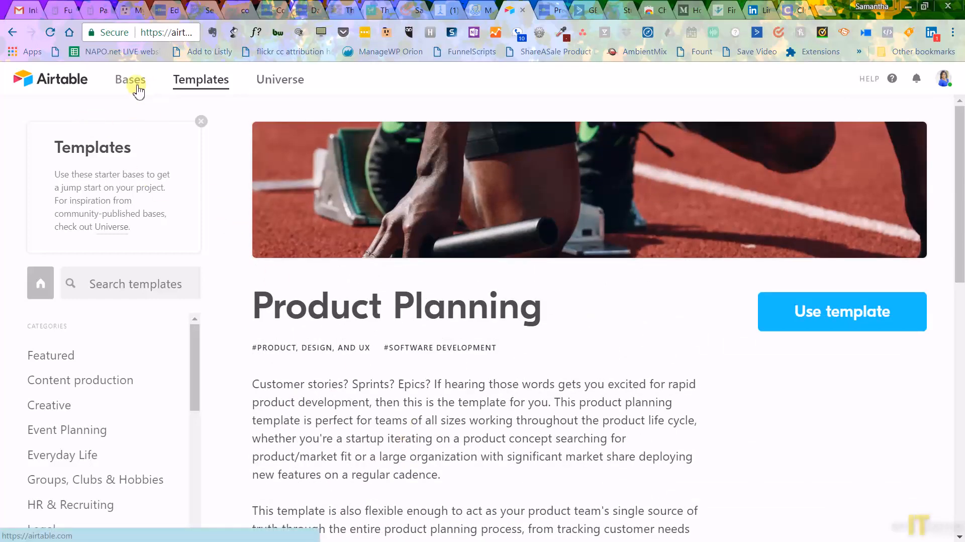
mouse_move(69, 88)
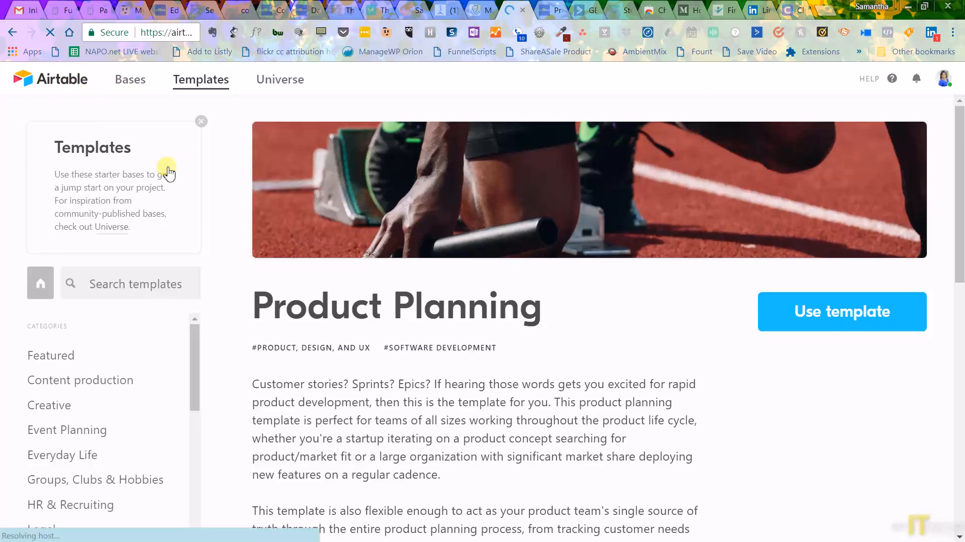
Return to the Bases home page listing Personal and Samantha Pointer Enterprises bases.
left_click(130, 79)
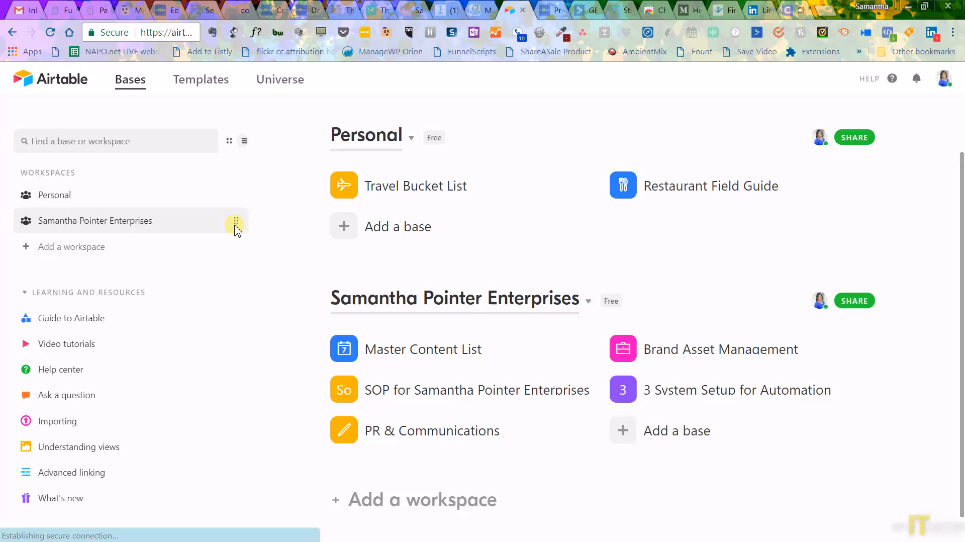
mouse_move(236, 224)
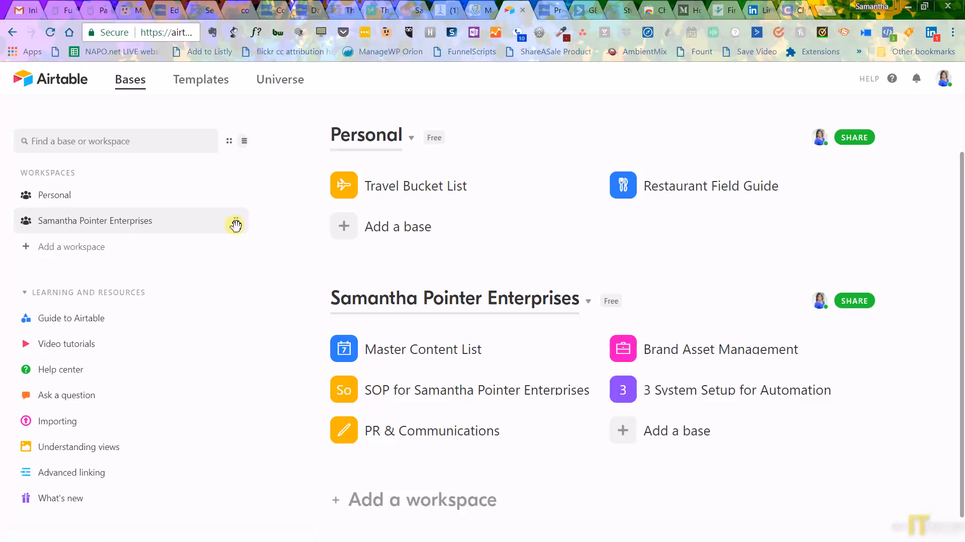